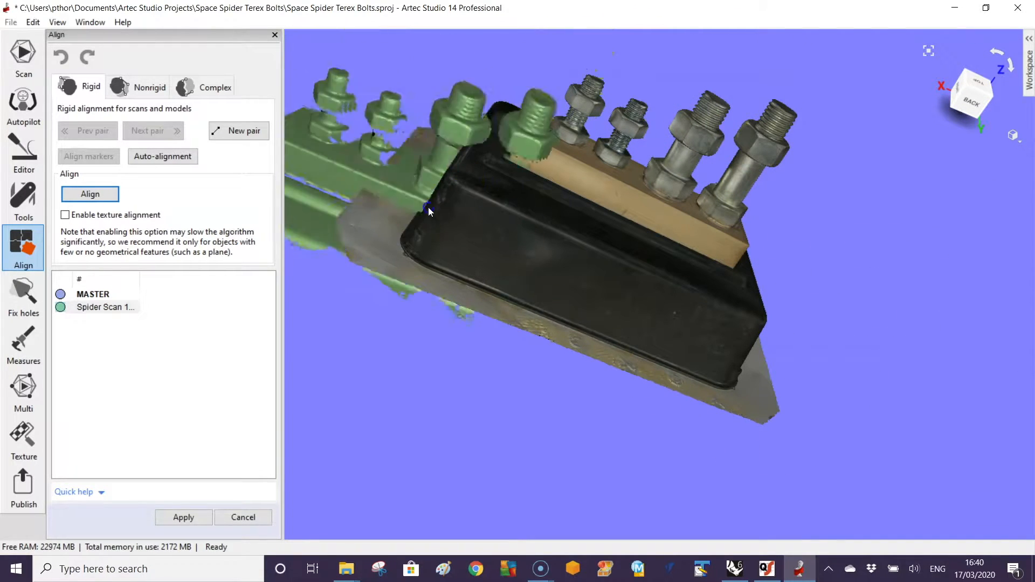
Move the green scan aside, match three point pairs with MASTER, and align them
{"action": "right_click", "coordinate": [750, 420]}
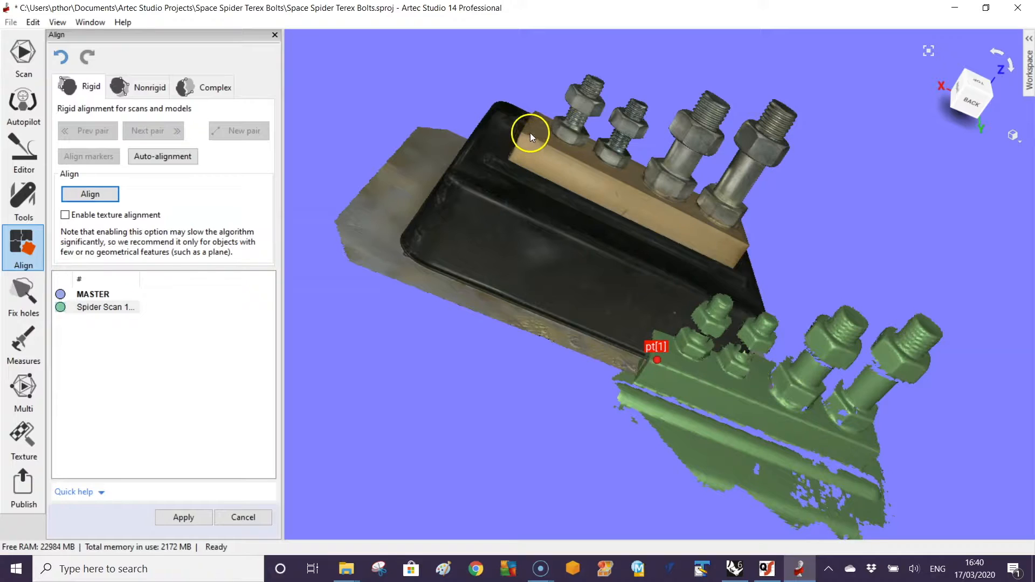
{"action": "left_click", "coordinate": [532, 132]}
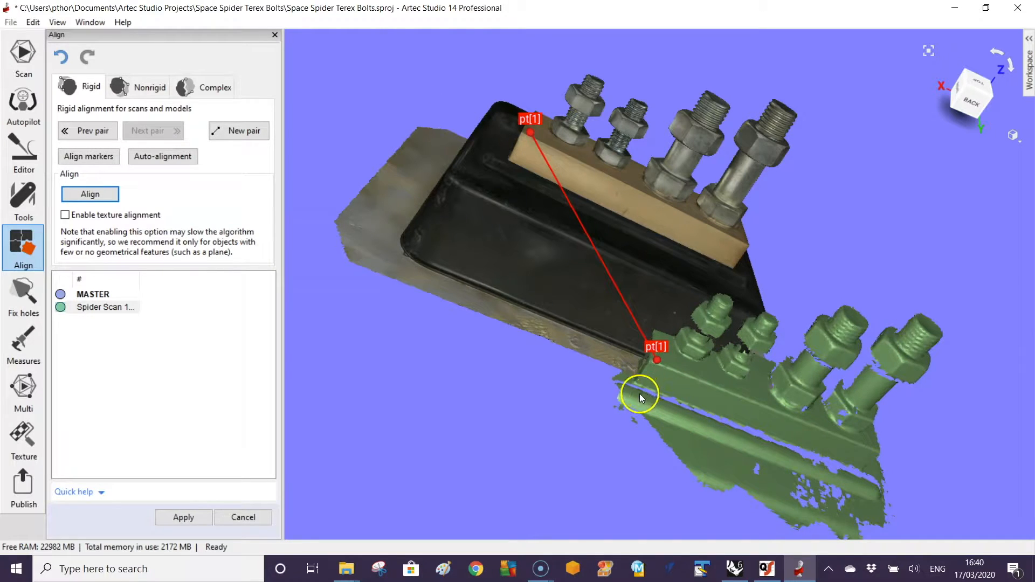
{"action": "left_click", "coordinate": [639, 395]}
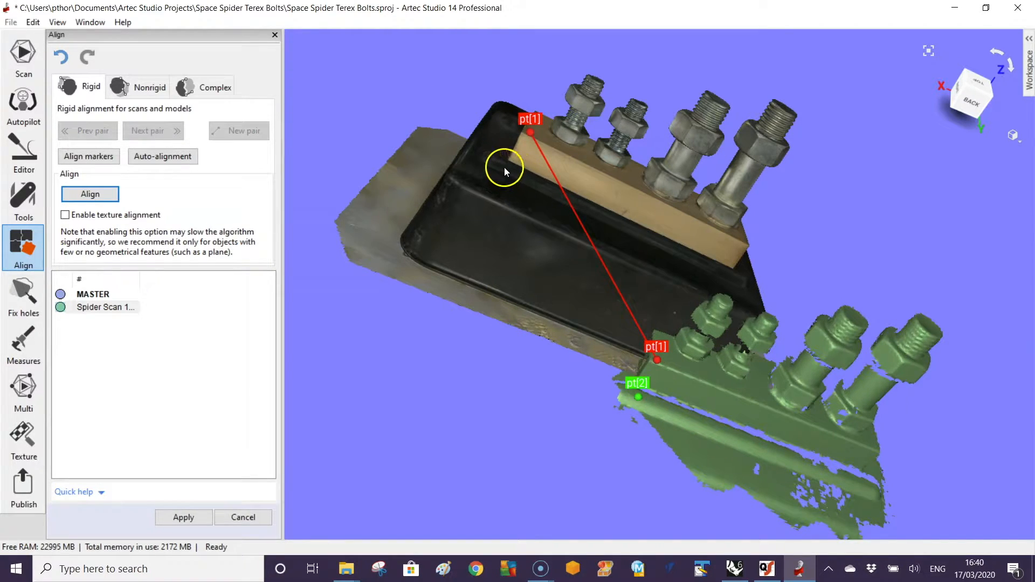
{"action": "left_click", "coordinate": [503, 167]}
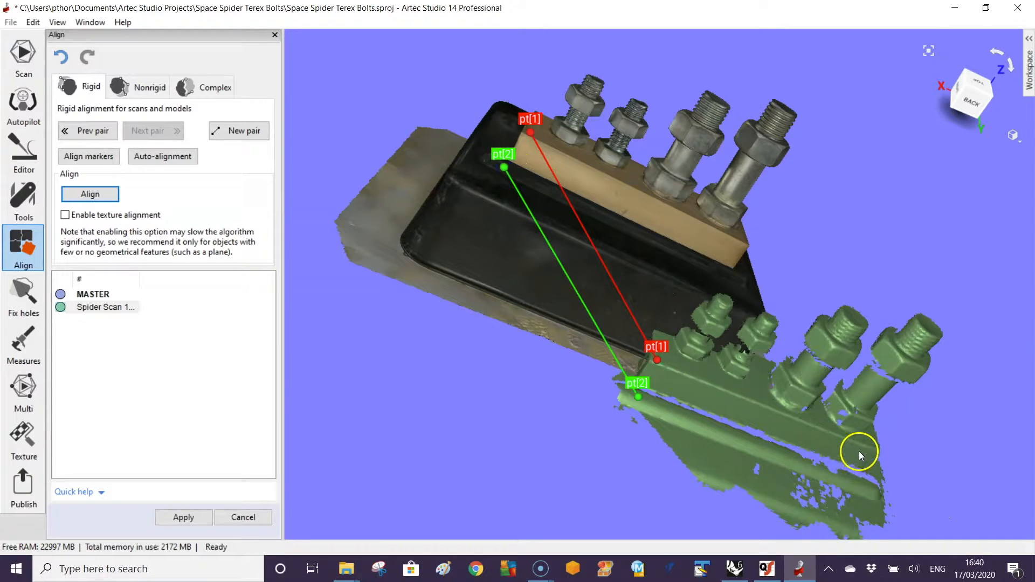
{"action": "left_click", "coordinate": [858, 451]}
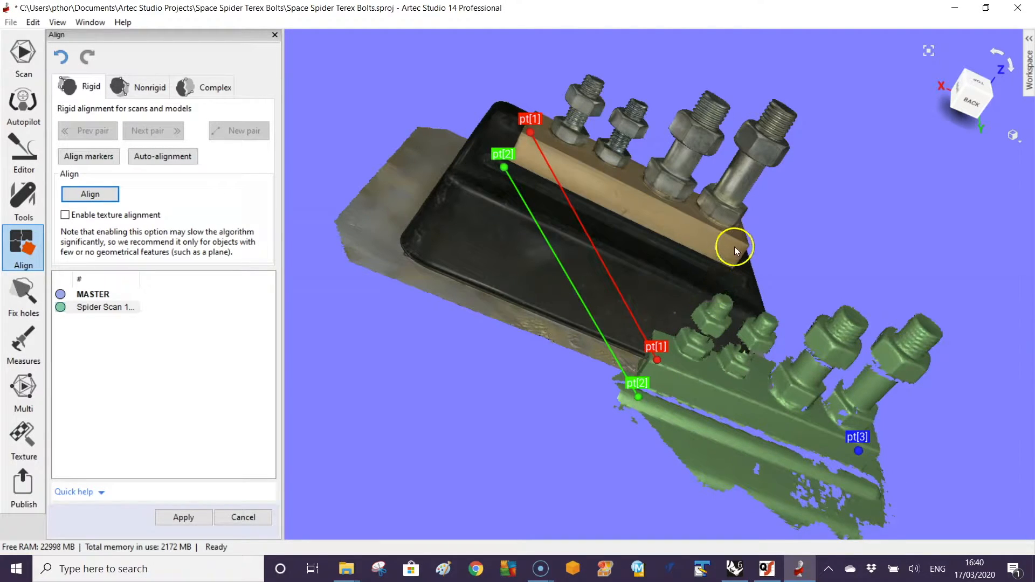
{"action": "left_click", "coordinate": [734, 250]}
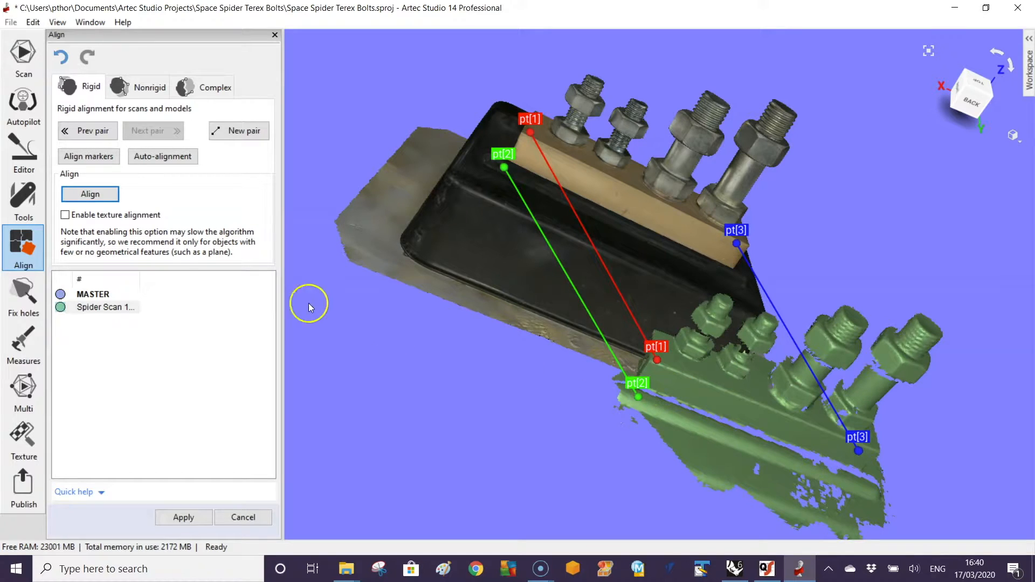
{"action": "left_click", "coordinate": [90, 194]}
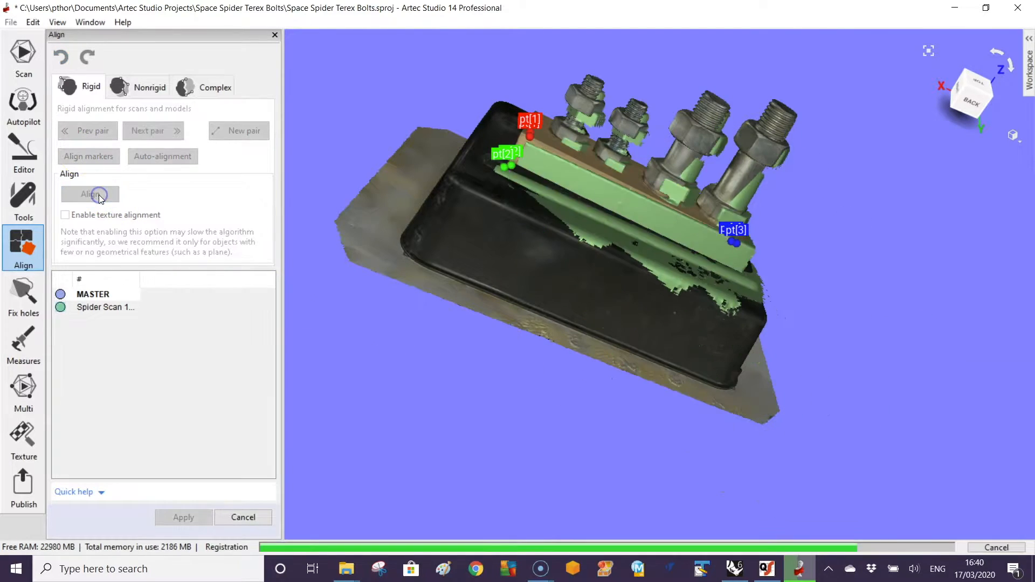
{"action": "left_click", "coordinate": [88, 194]}
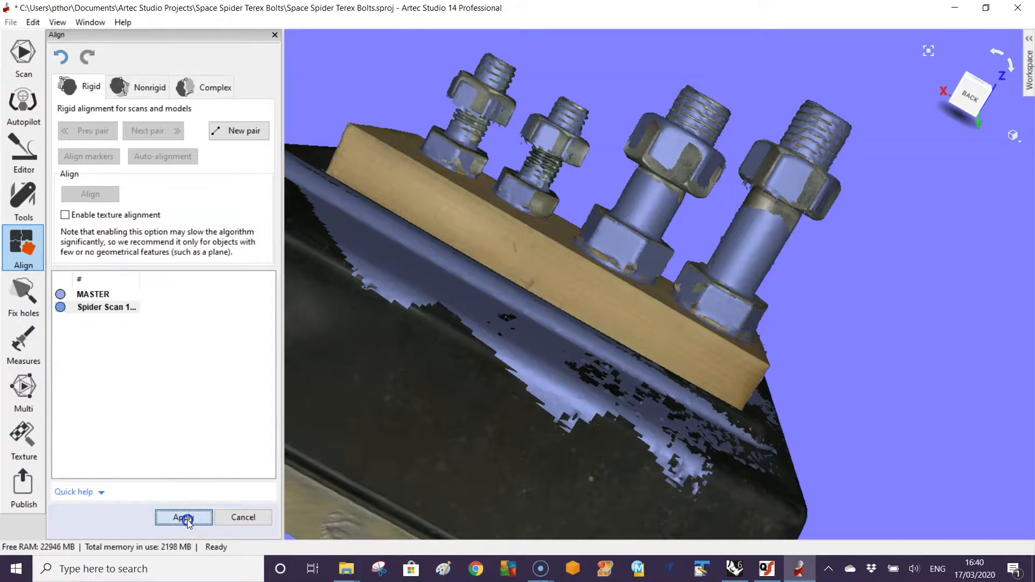
Apply the alignment, show MASTER and Spider Scan 10-Fusion, and open Measures
{"action": "left_click", "coordinate": [183, 517]}
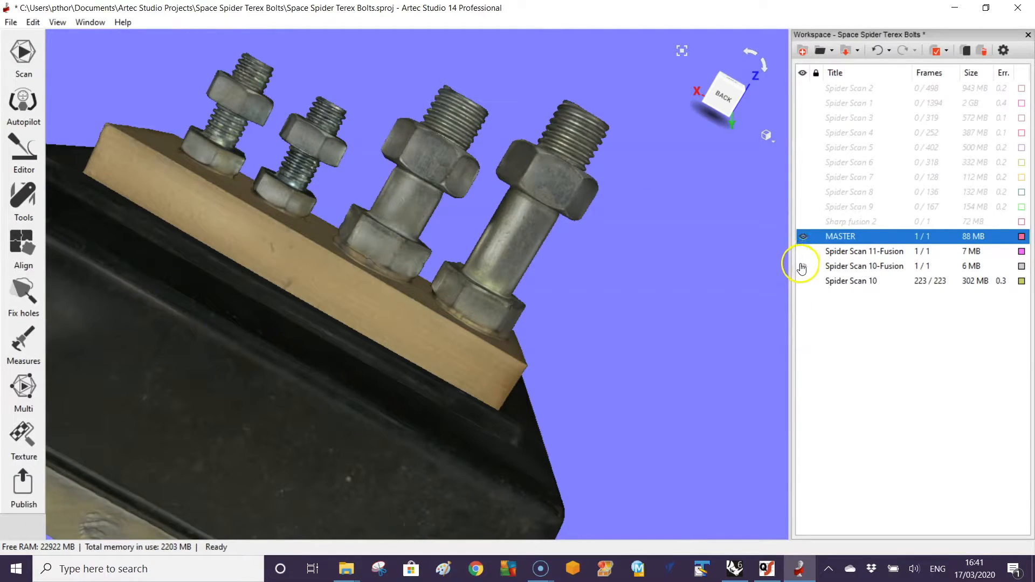
{"action": "left_click", "coordinate": [803, 266]}
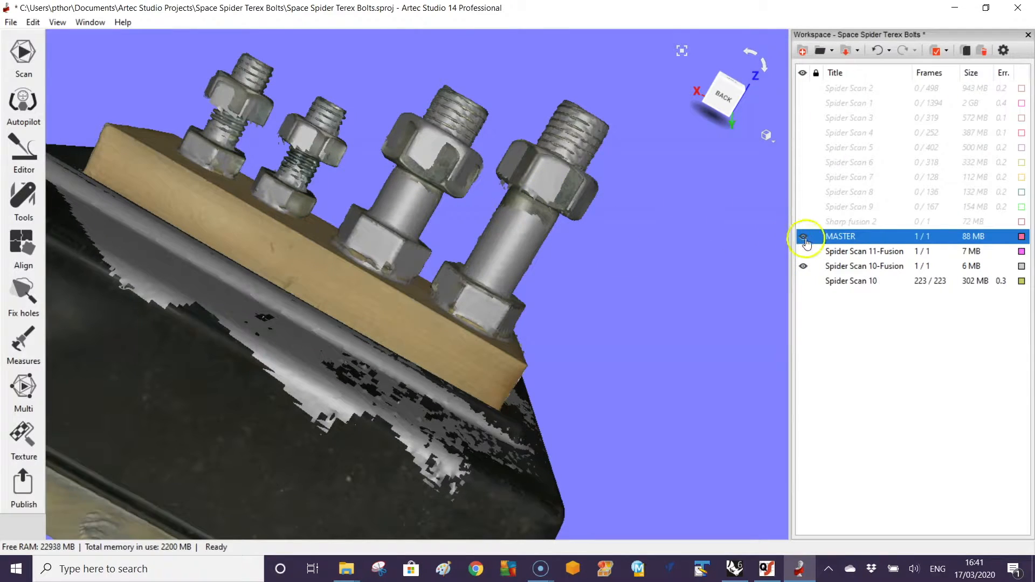
{"action": "left_click", "coordinate": [804, 235]}
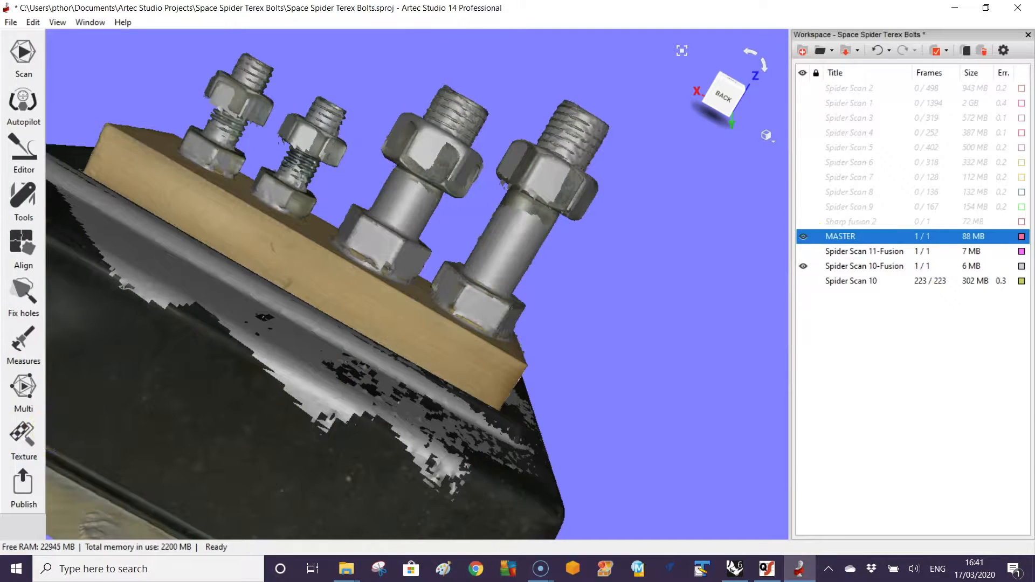
{"action": "left_click", "coordinate": [23, 344]}
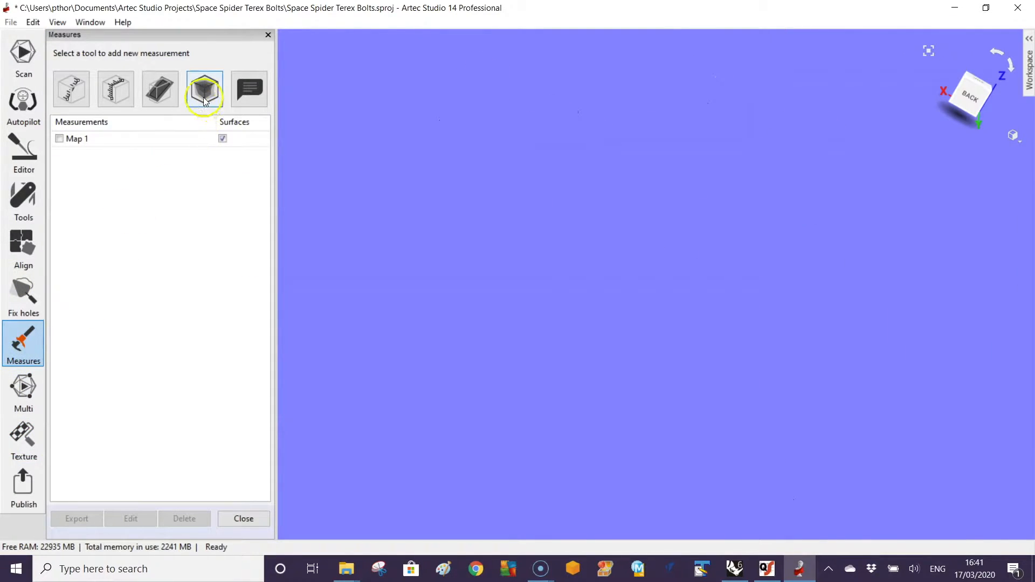
Calculate a surface distance map for MASTER vs Spider Scan 10-Fusion with search distance 6, error scale 10
{"action": "left_click", "coordinate": [203, 89]}
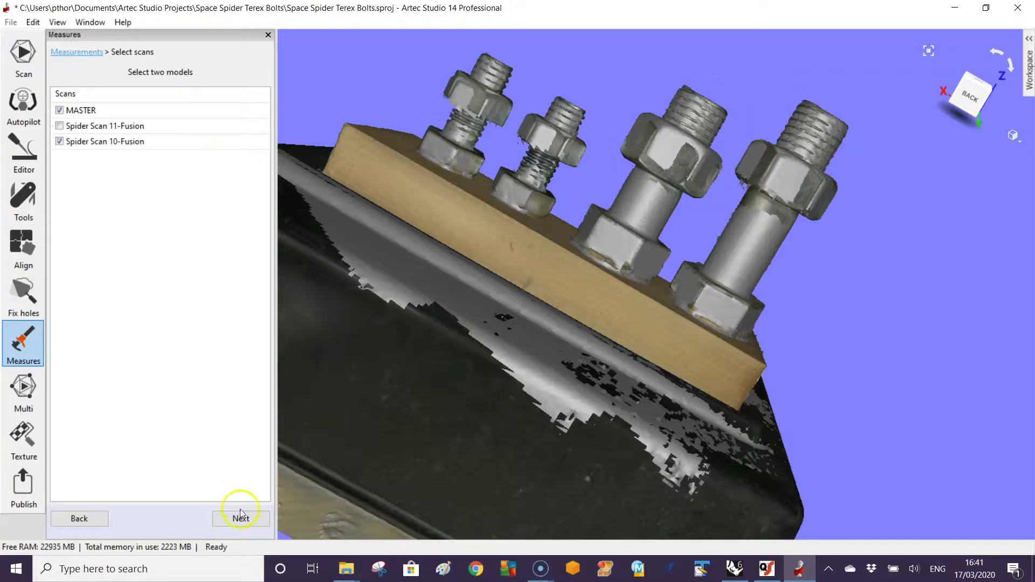
{"action": "left_click", "coordinate": [240, 518]}
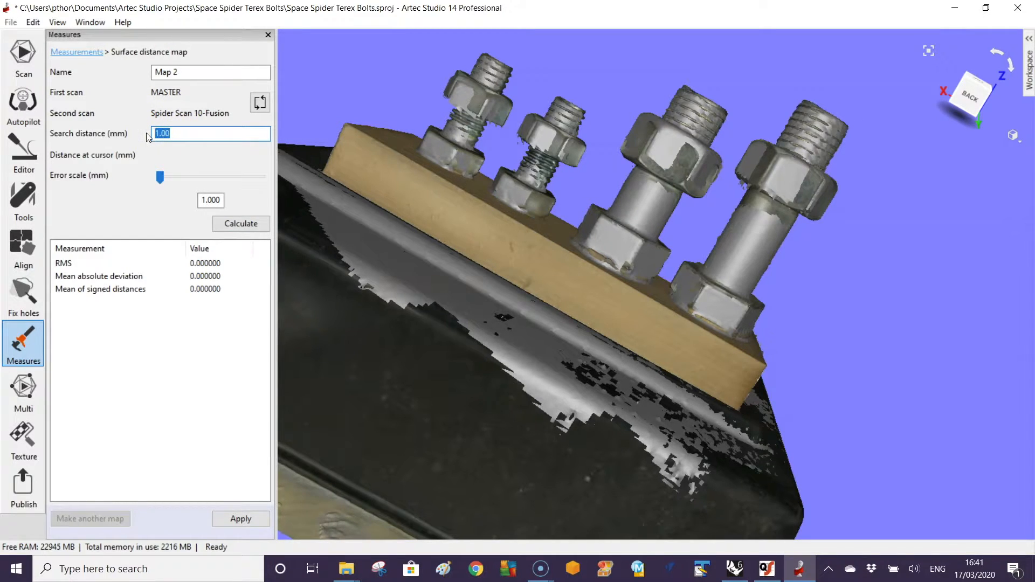
{"action": "type", "text": "6"}
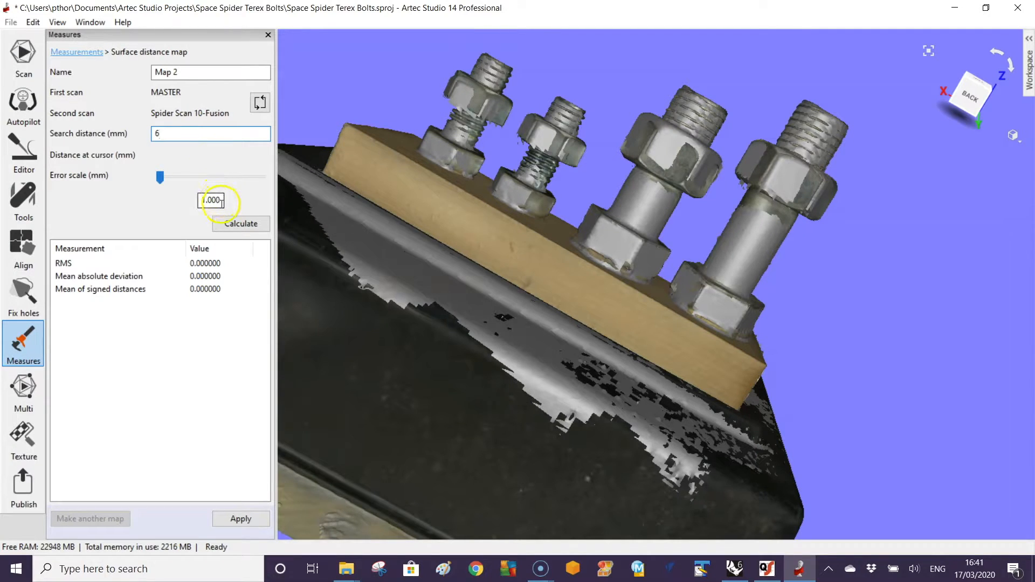
{"action": "triple_click", "coordinate": [211, 200]}
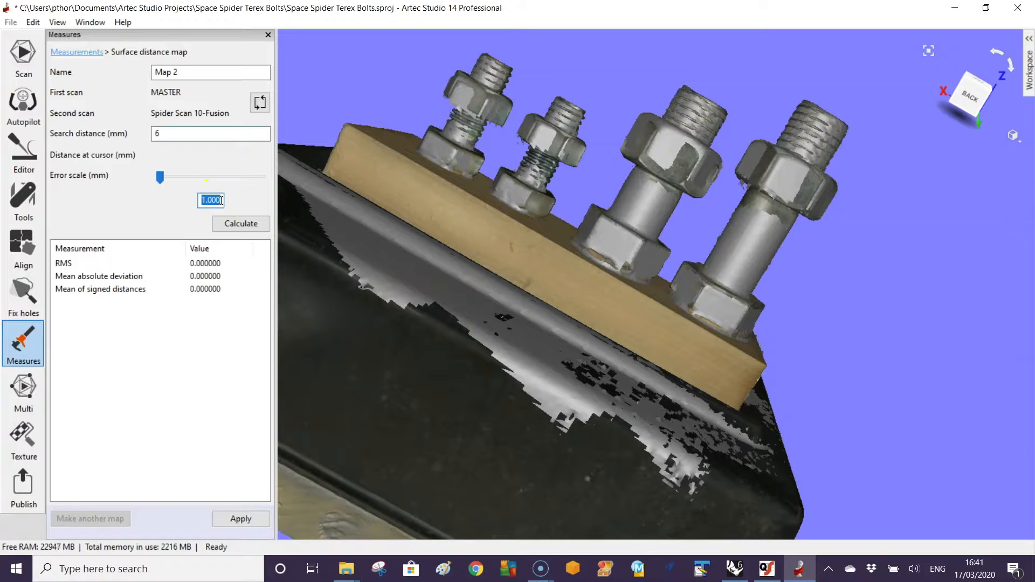
{"action": "type", "text": "10"}
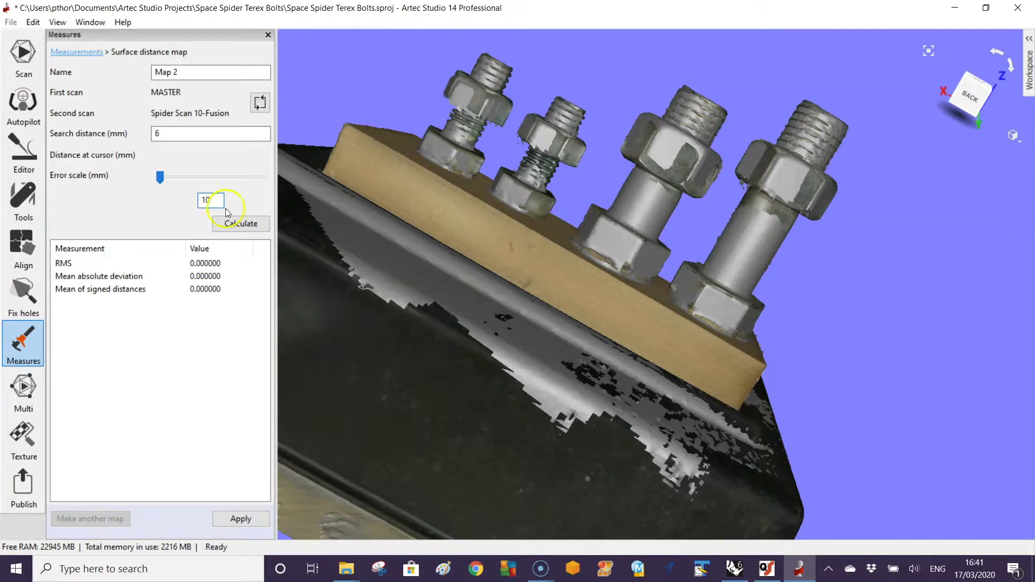
{"action": "left_click", "coordinate": [241, 224]}
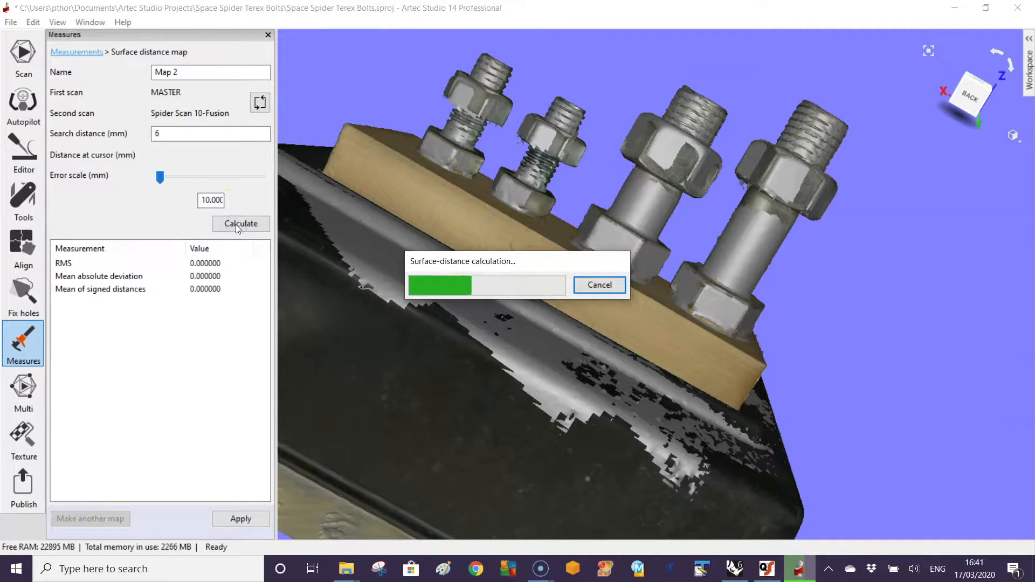
{"action": "left_click", "coordinate": [241, 223]}
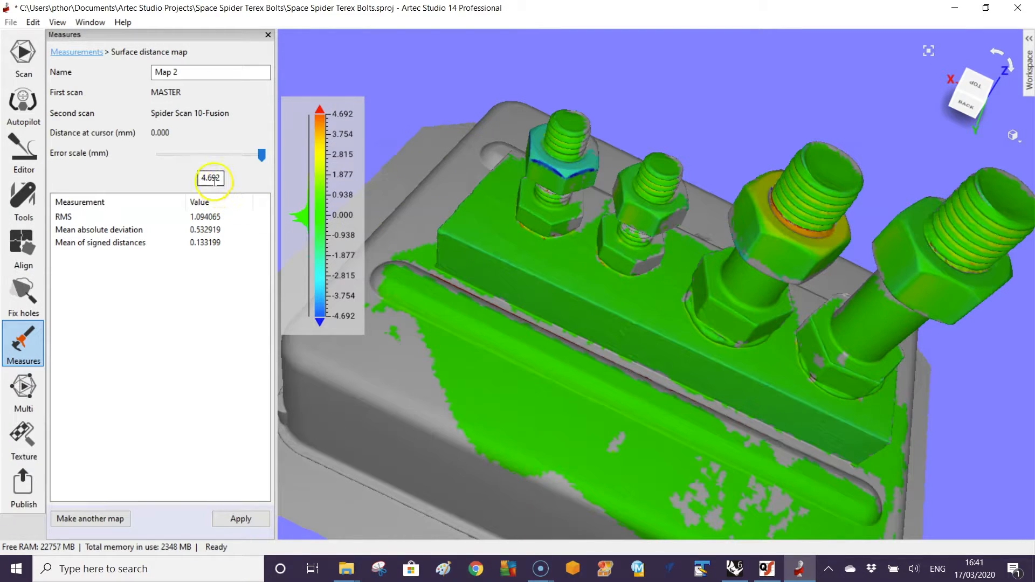
Set the Map 2 error scale to 15, then narrow it to about 1.09 mm
{"action": "triple_click", "coordinate": [210, 178]}
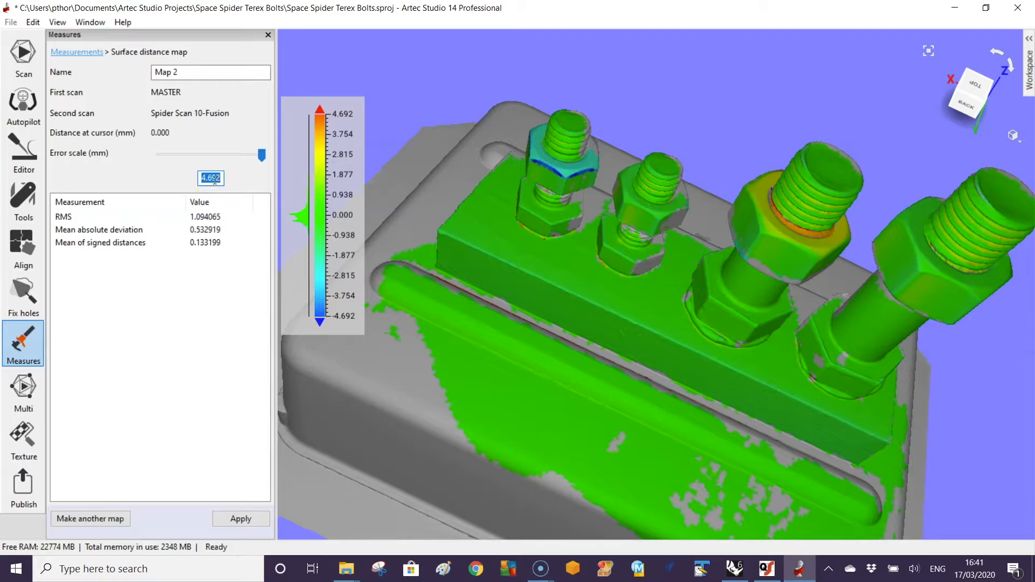
{"action": "type", "text": "15"}
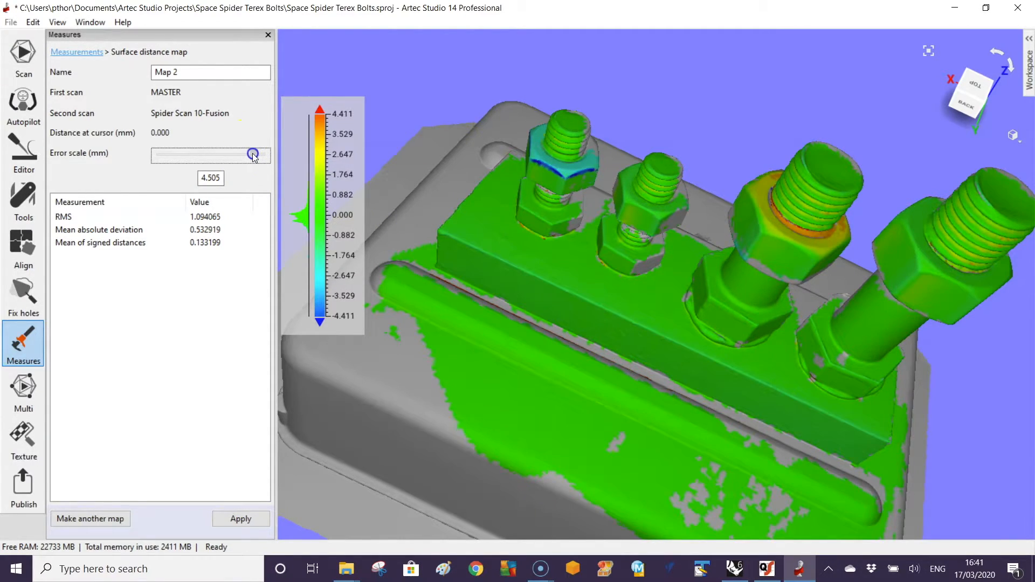
{"action": "left_click_drag", "start_coordinate": [253, 155], "coordinate": [223, 155]}
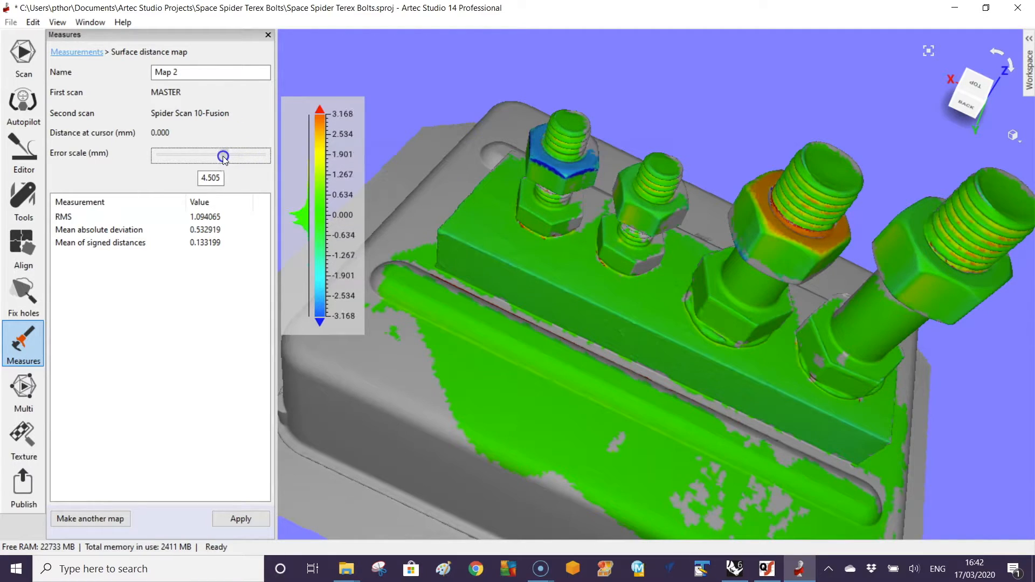
{"action": "left_click_drag", "start_coordinate": [224, 156], "coordinate": [205, 156]}
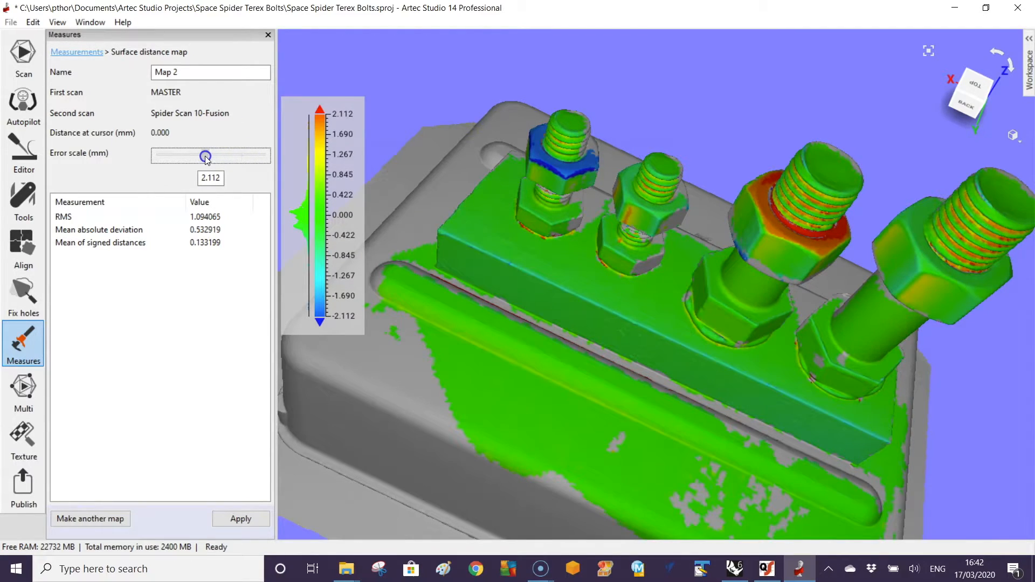
{"action": "left_click_drag", "start_coordinate": [204, 156], "coordinate": [174, 156]}
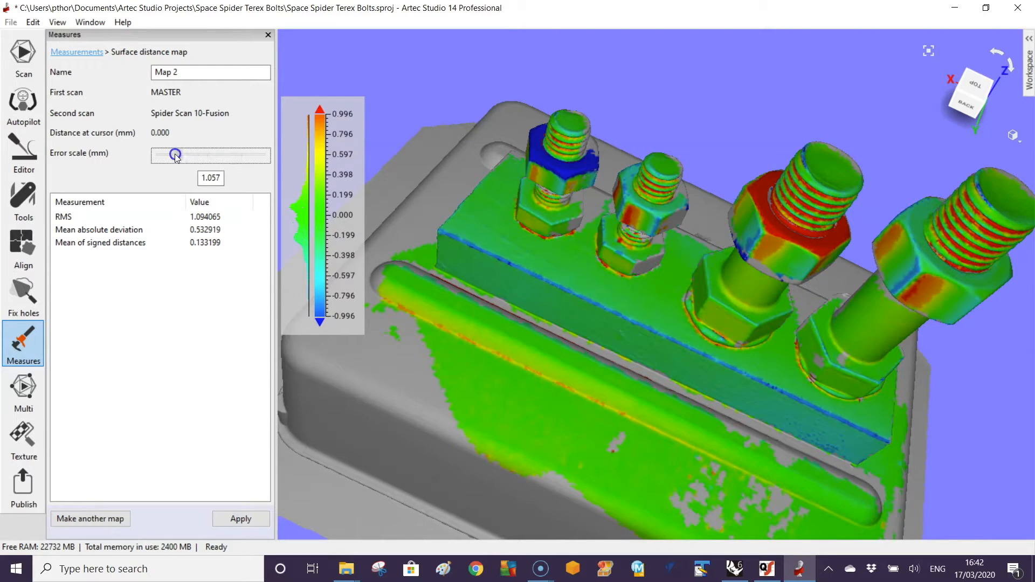
{"action": "left_click_drag", "start_coordinate": [175, 155], "coordinate": [183, 155]}
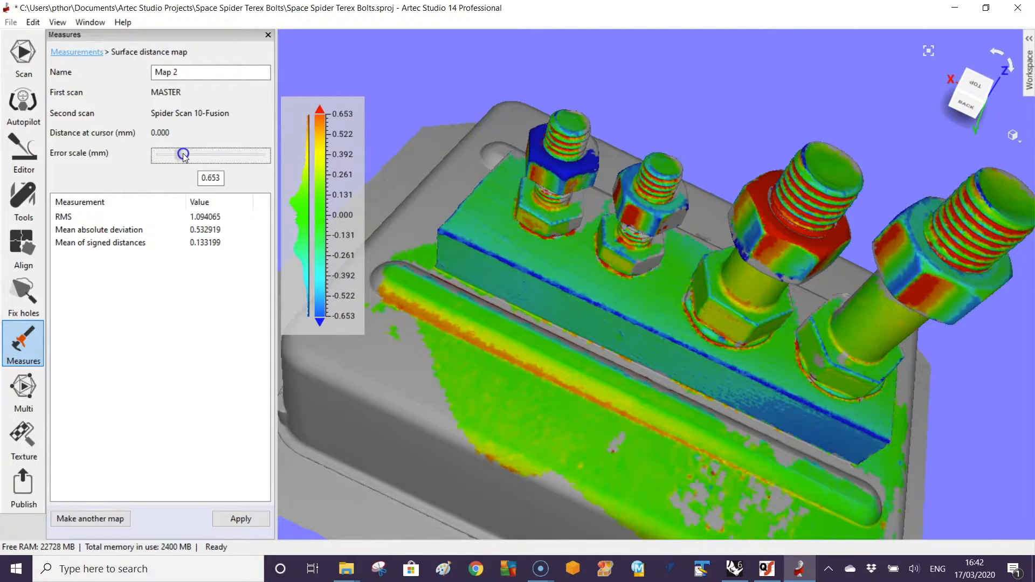
{"action": "left_click_drag", "start_coordinate": [183, 155], "coordinate": [184, 155]}
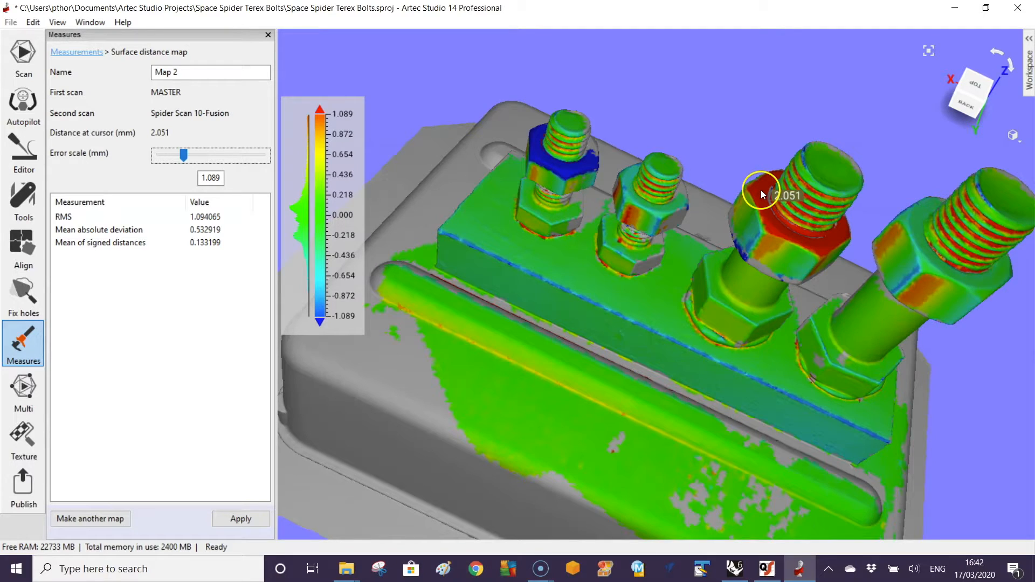
{"action": "mouse_move", "coordinate": [763, 195]}
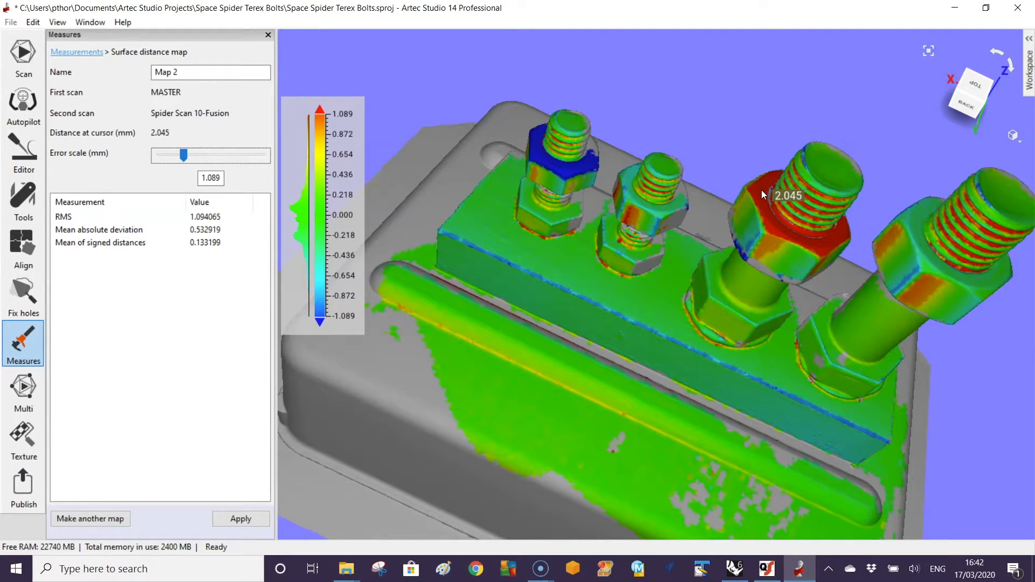
{"action": "mouse_move", "coordinate": [579, 172]}
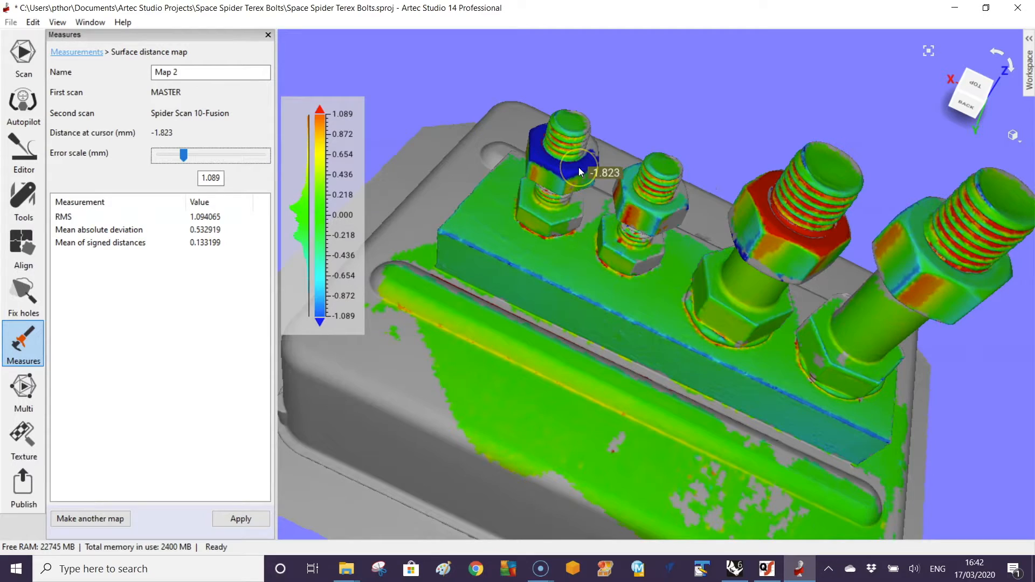
{"action": "mouse_move", "coordinate": [580, 174]}
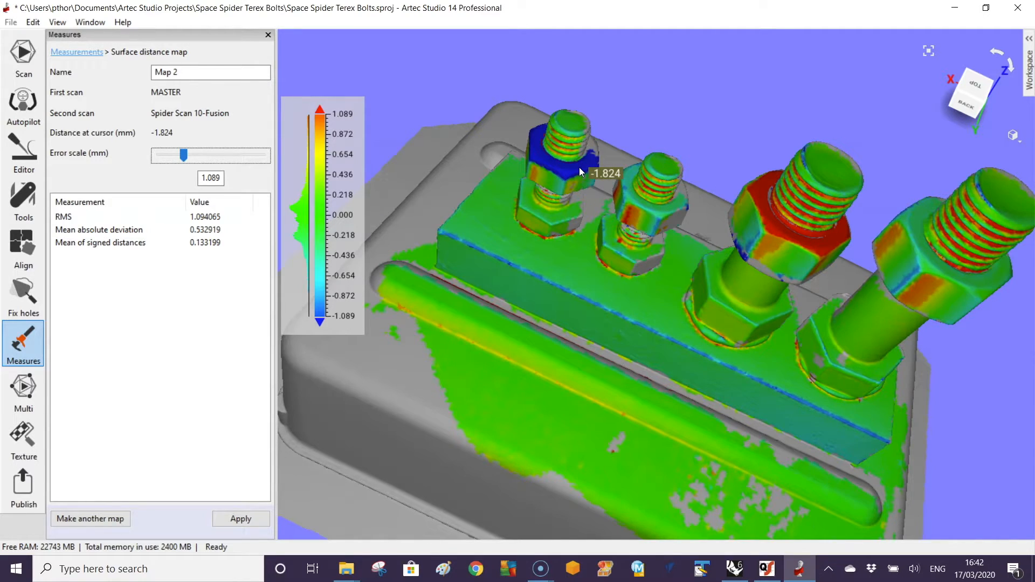
{"action": "mouse_move", "coordinate": [582, 173]}
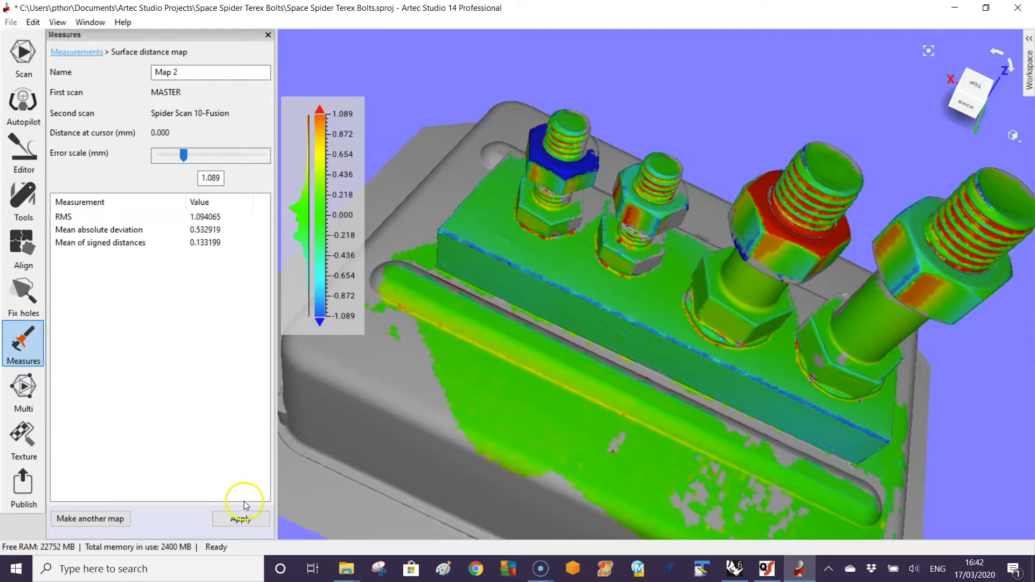
Apply Map 2 to save the deviation map
{"action": "left_click", "coordinate": [240, 518]}
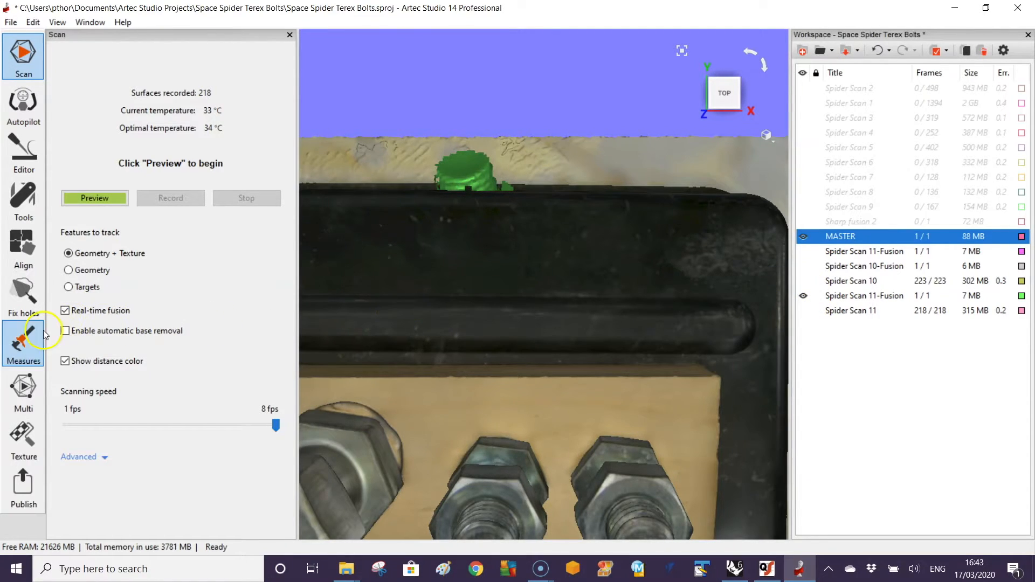
Place matching point pairs on MASTER and Spider Scan 11, then align them rigidly
{"action": "left_click", "coordinate": [23, 247]}
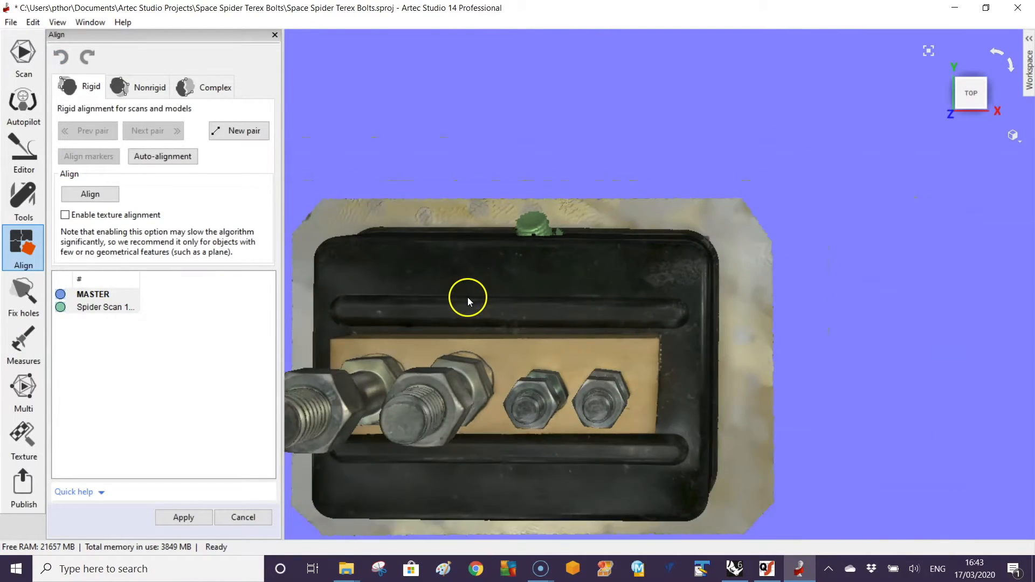
{"action": "right_click", "coordinate": [567, 231]}
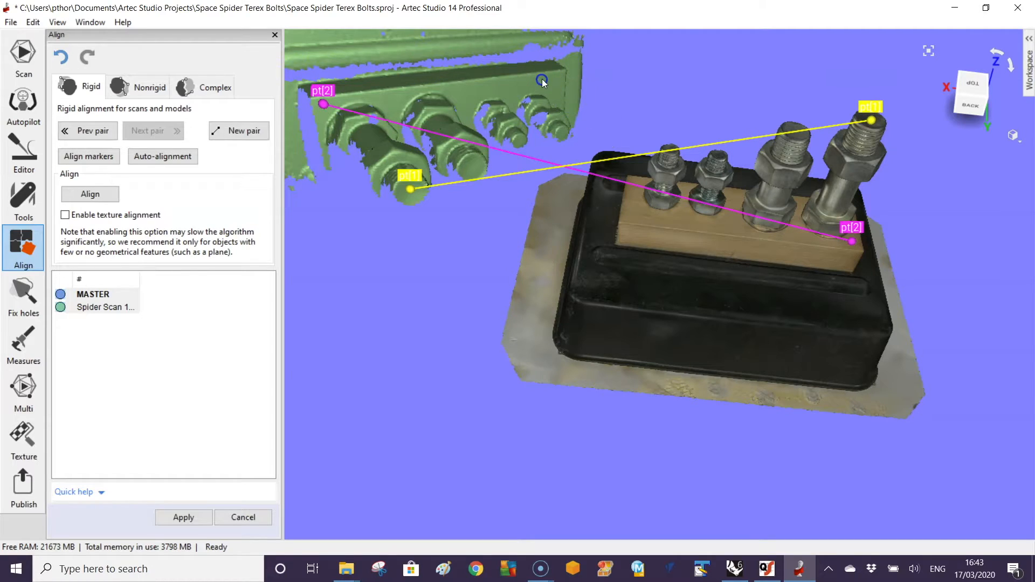
{"action": "left_click", "coordinate": [541, 80]}
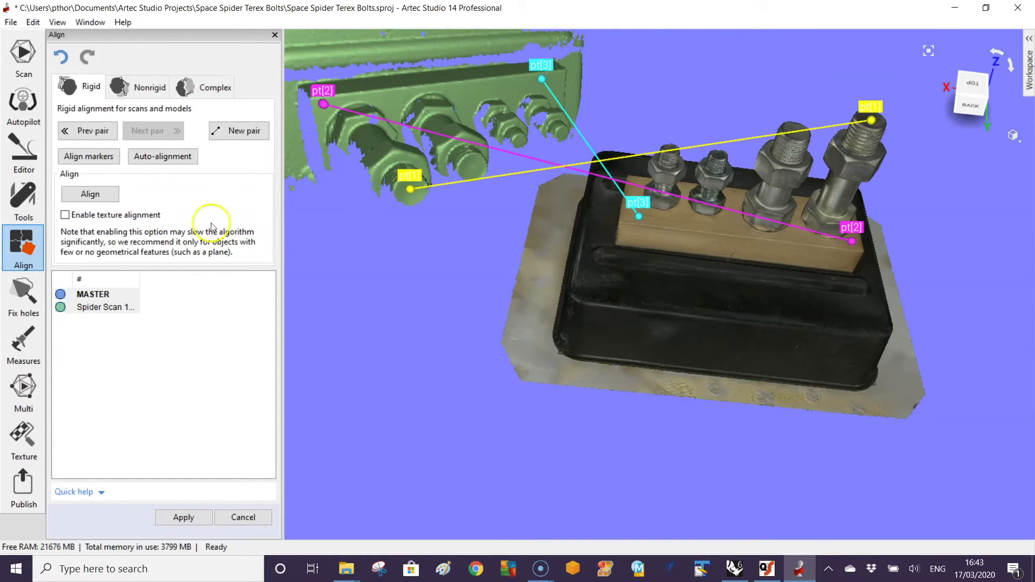
{"action": "left_click", "coordinate": [89, 193]}
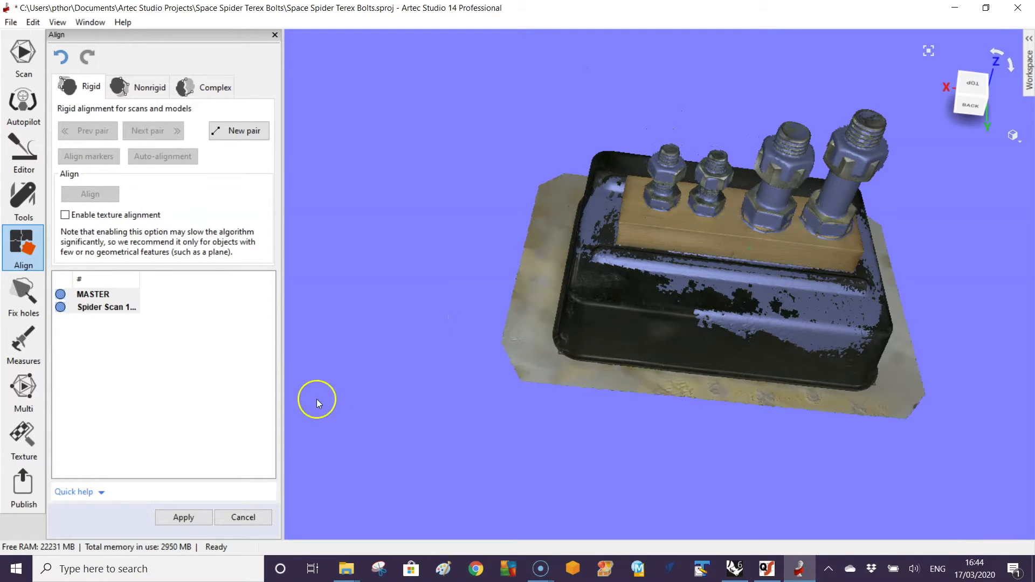
Apply the alignment and calculate a surface distance map for MASTER vs Spider Scan 11-Fusion
{"action": "left_click", "coordinate": [183, 517]}
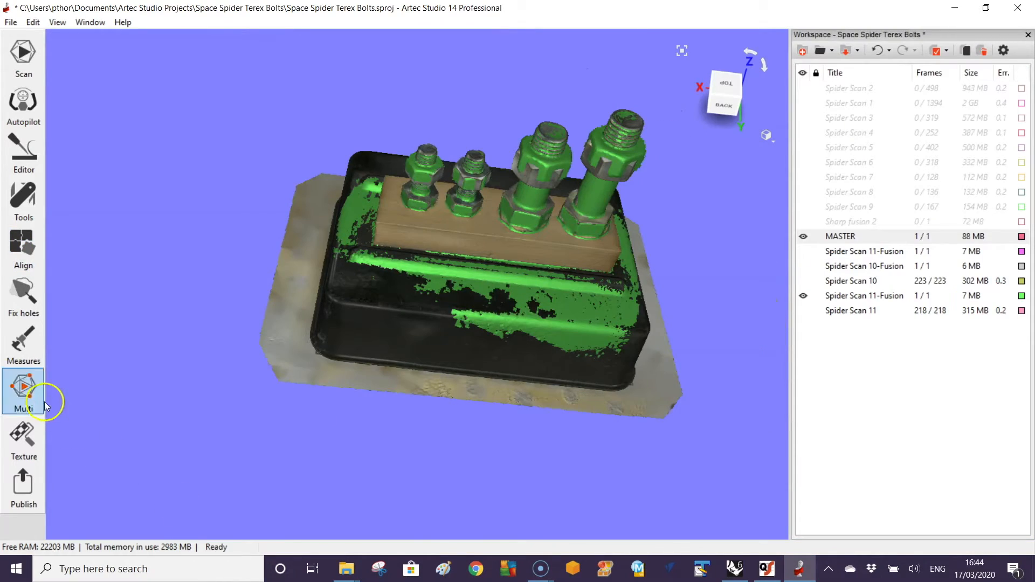
{"action": "left_click", "coordinate": [23, 344]}
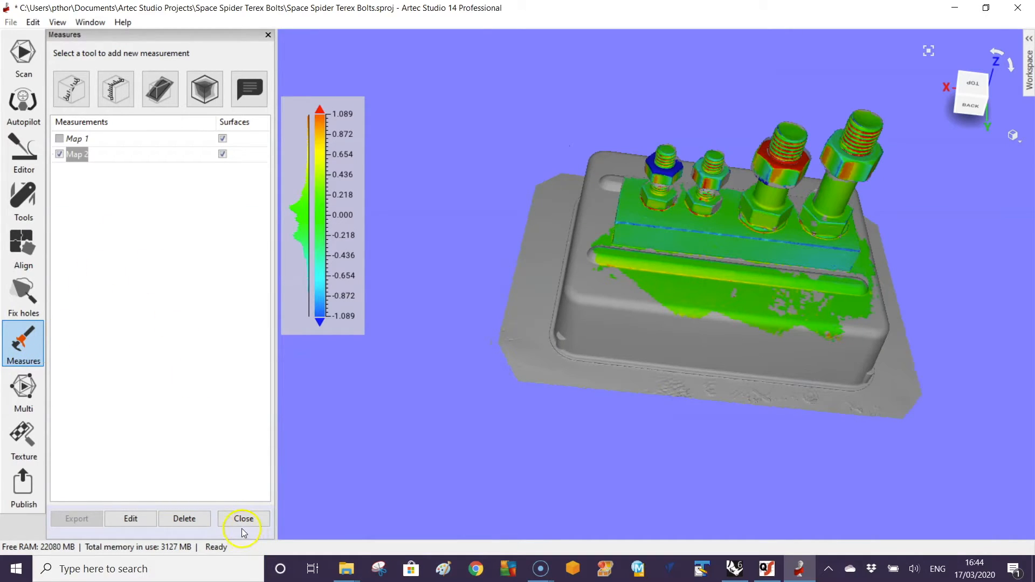
{"action": "left_click", "coordinate": [130, 518]}
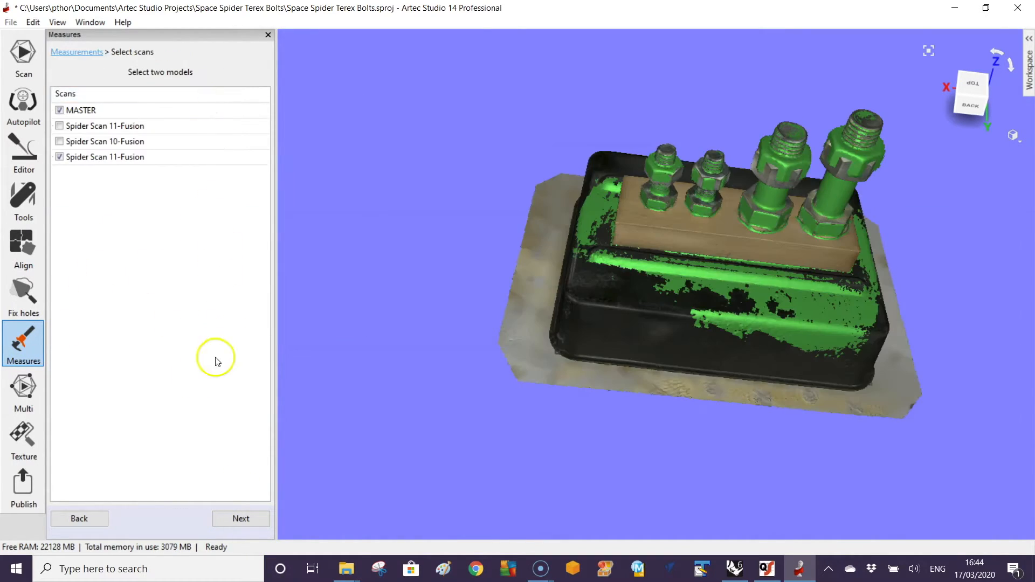
{"action": "left_click", "coordinate": [241, 518]}
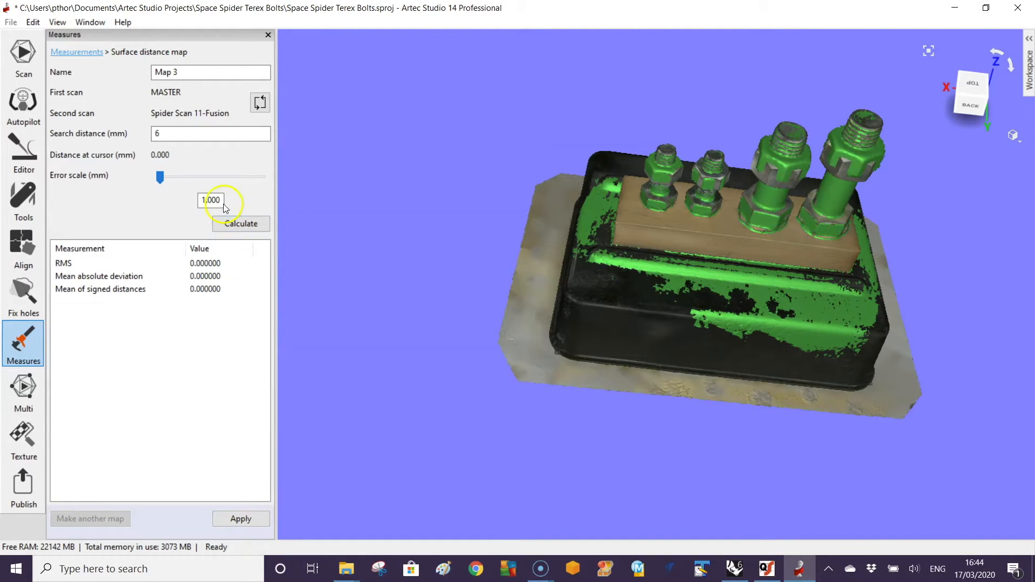
{"action": "left_click", "coordinate": [240, 224]}
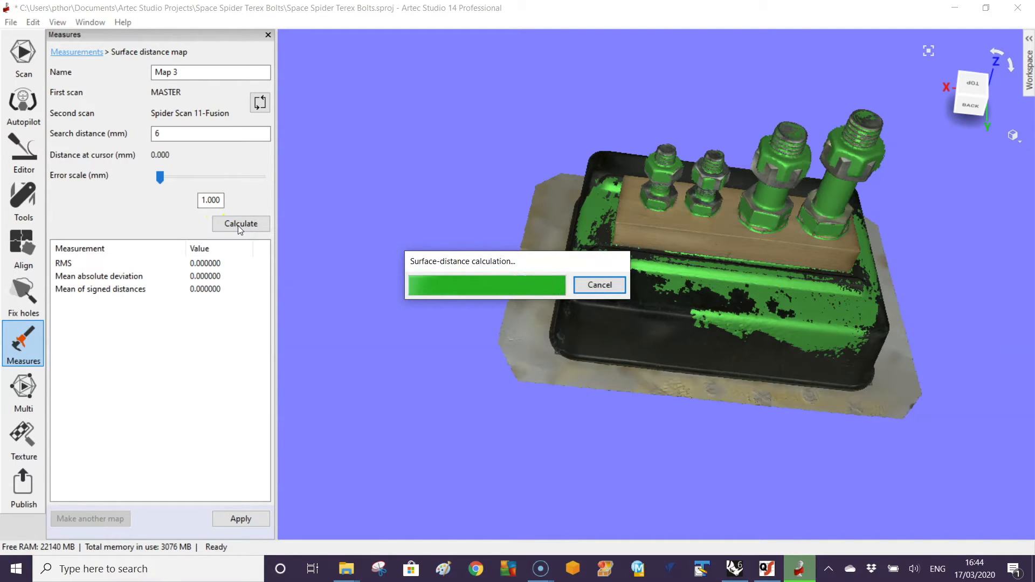
{"action": "left_click", "coordinate": [240, 224]}
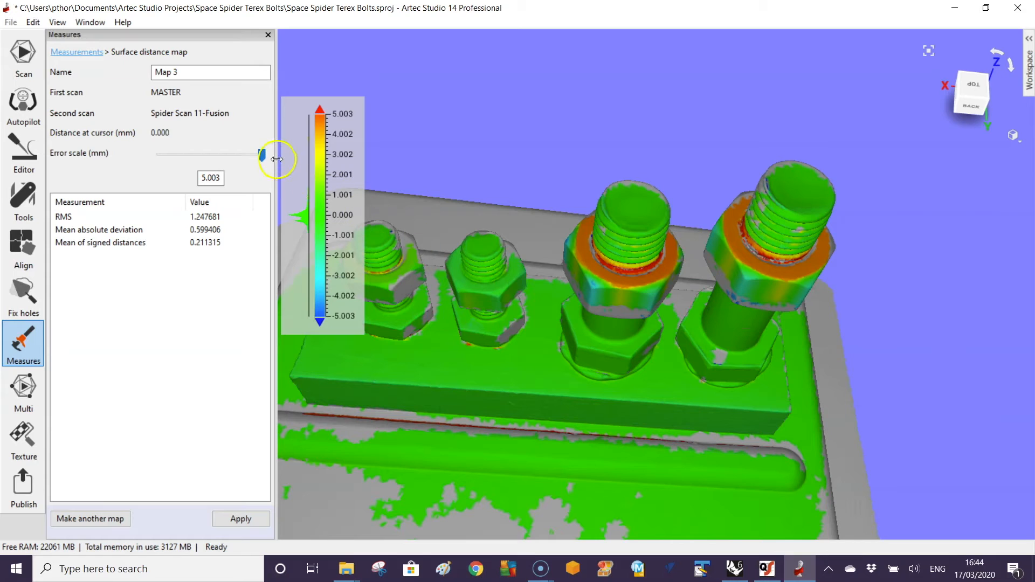
Drag the Map 3 error scale slider down to about 2.387 mm
{"action": "left_click_drag", "start_coordinate": [262, 155], "coordinate": [231, 157]}
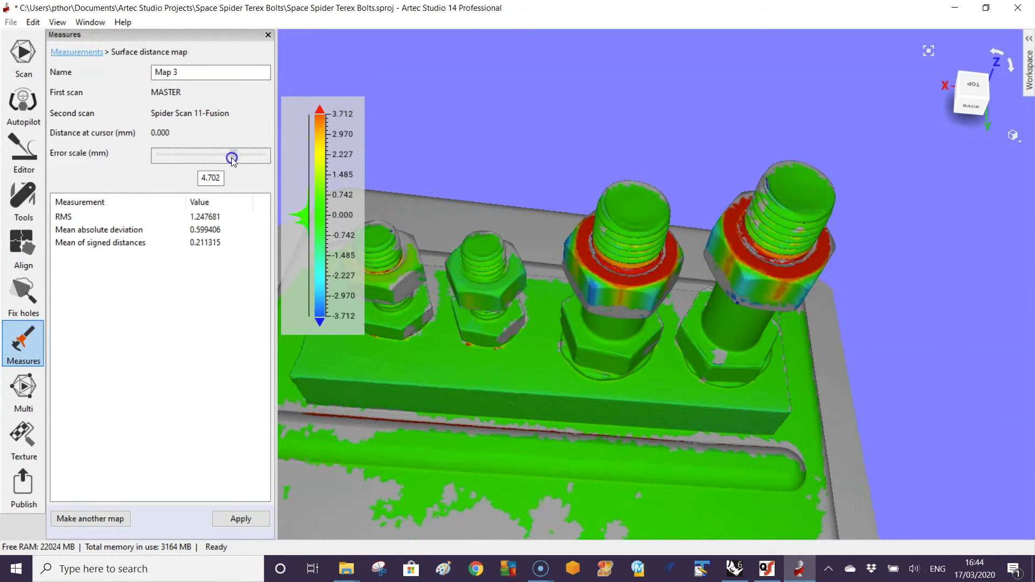
{"action": "left_click_drag", "start_coordinate": [232, 157], "coordinate": [183, 156]}
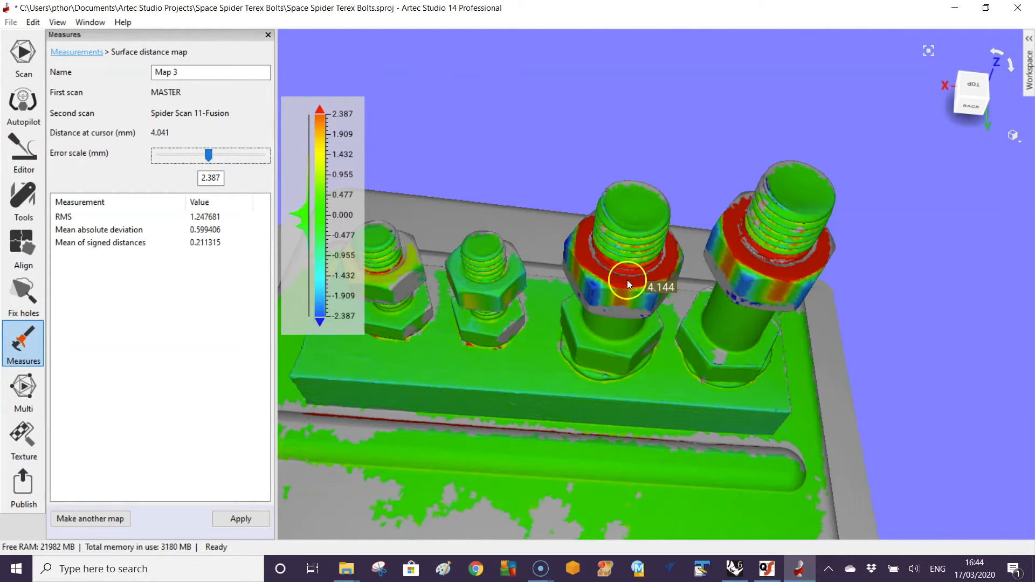
{"action": "mouse_move", "coordinate": [739, 257]}
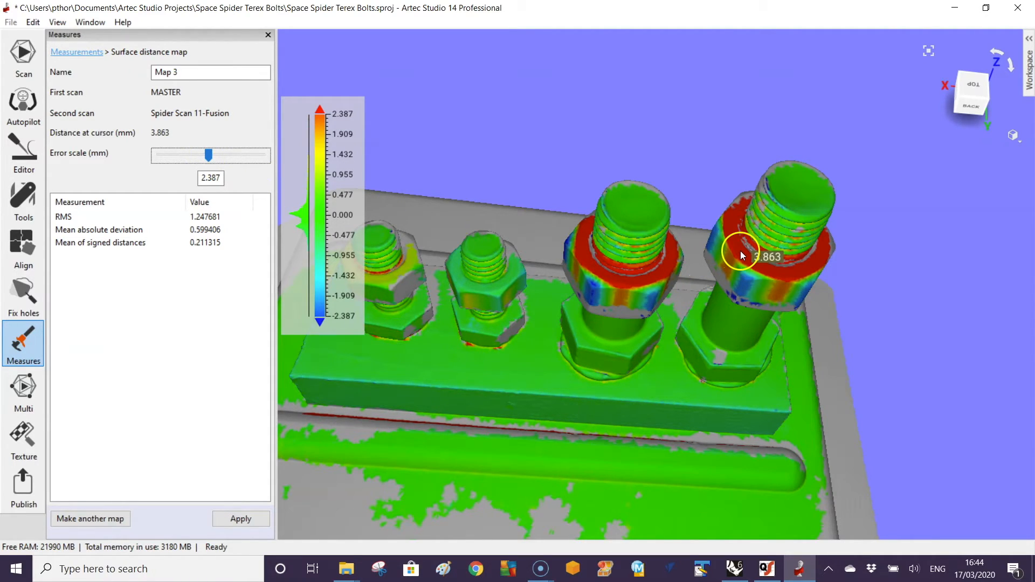
{"action": "mouse_move", "coordinate": [650, 277]}
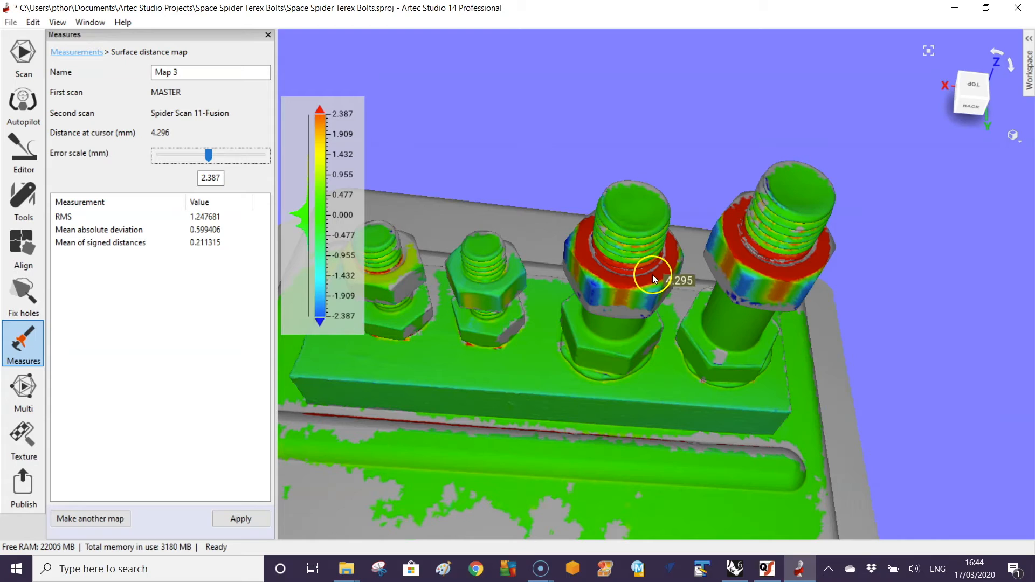
{"action": "mouse_move", "coordinate": [506, 285]}
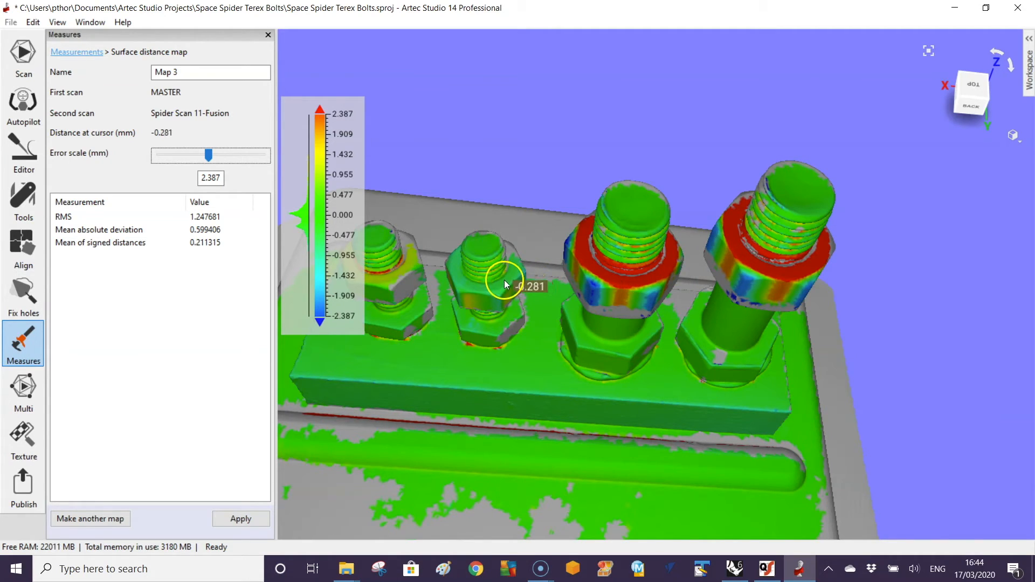
{"action": "mouse_move", "coordinate": [403, 277]}
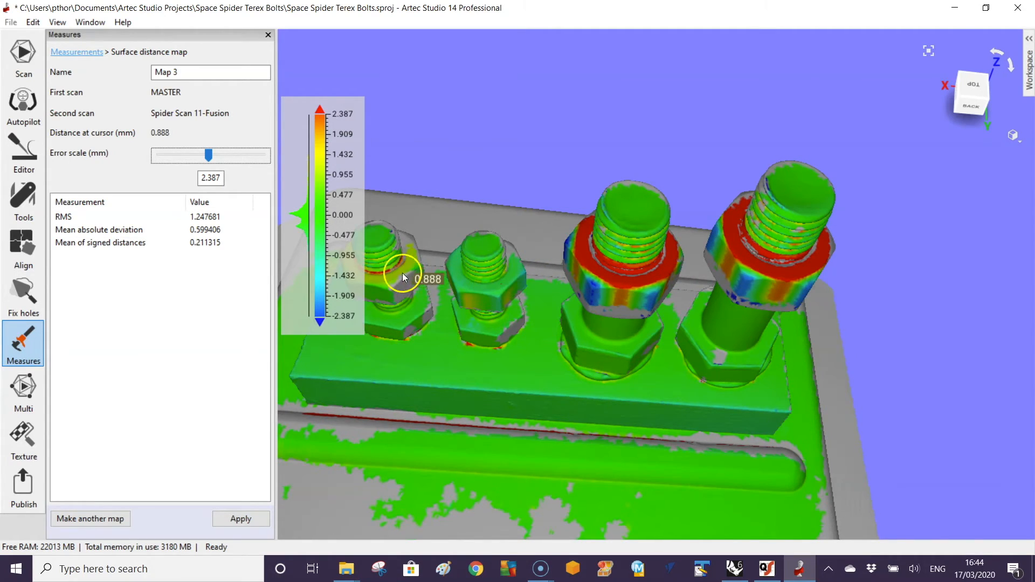
{"action": "mouse_move", "coordinate": [401, 276]}
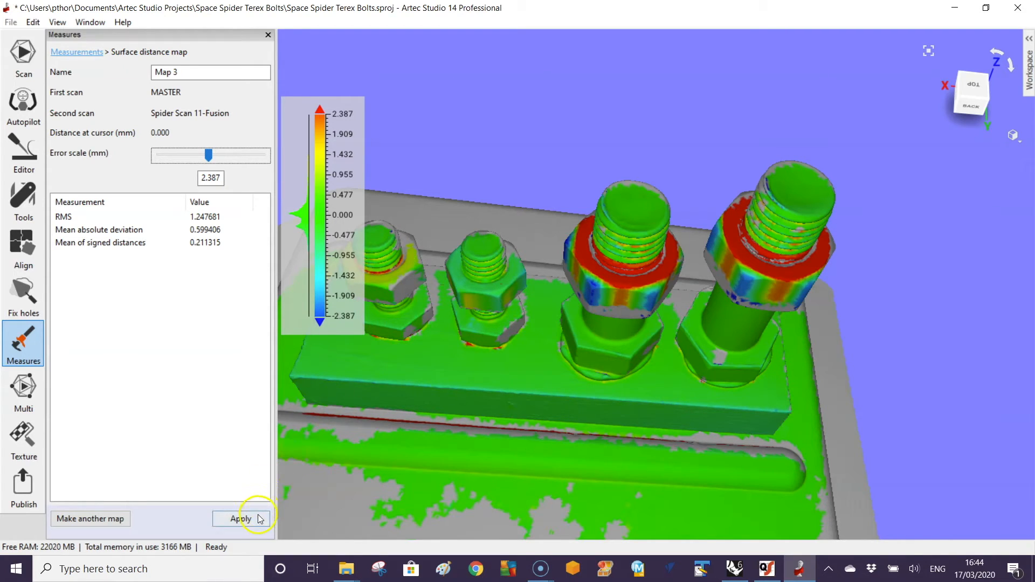
Apply Map 3, close Measures and the Workspace panel, and open render options
{"action": "left_click", "coordinate": [241, 518]}
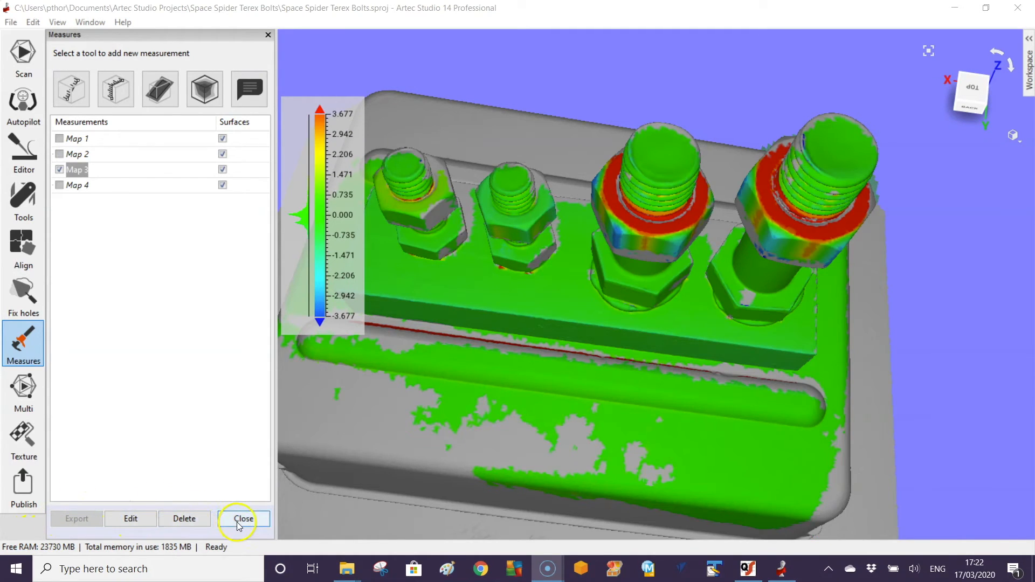
{"action": "left_click", "coordinate": [243, 518]}
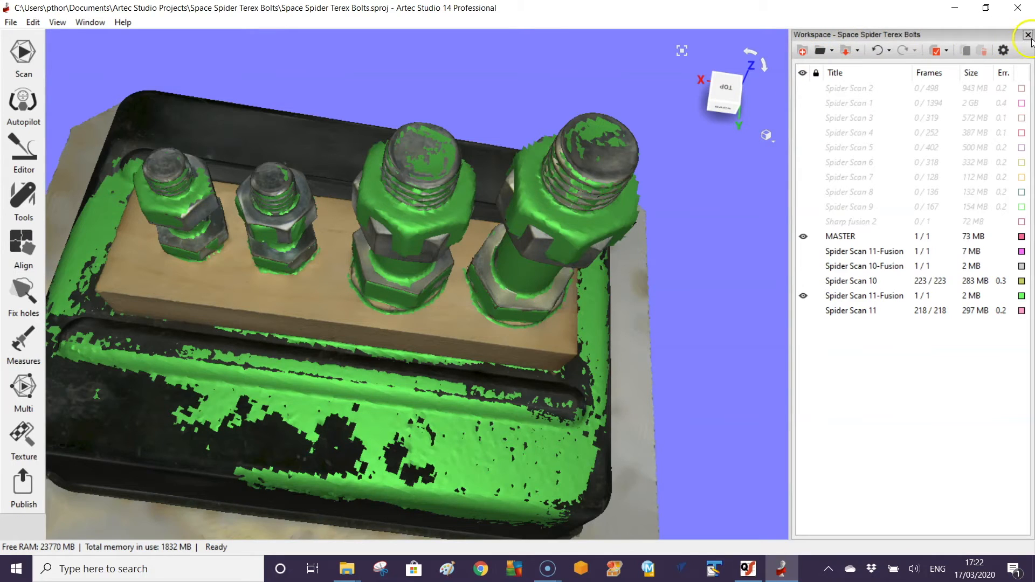
{"action": "left_click", "coordinate": [1027, 35]}
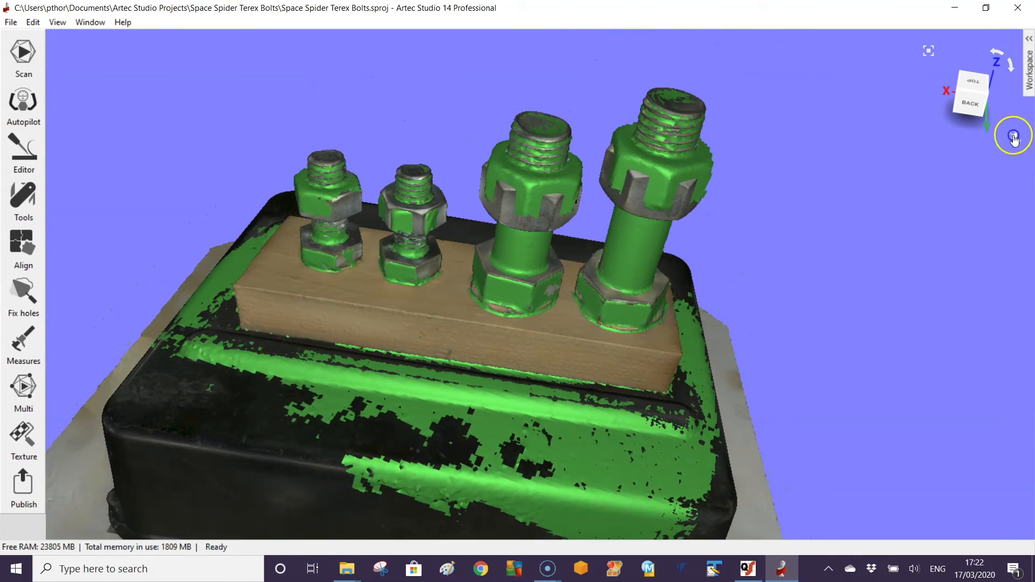
{"action": "left_click", "coordinate": [1015, 136]}
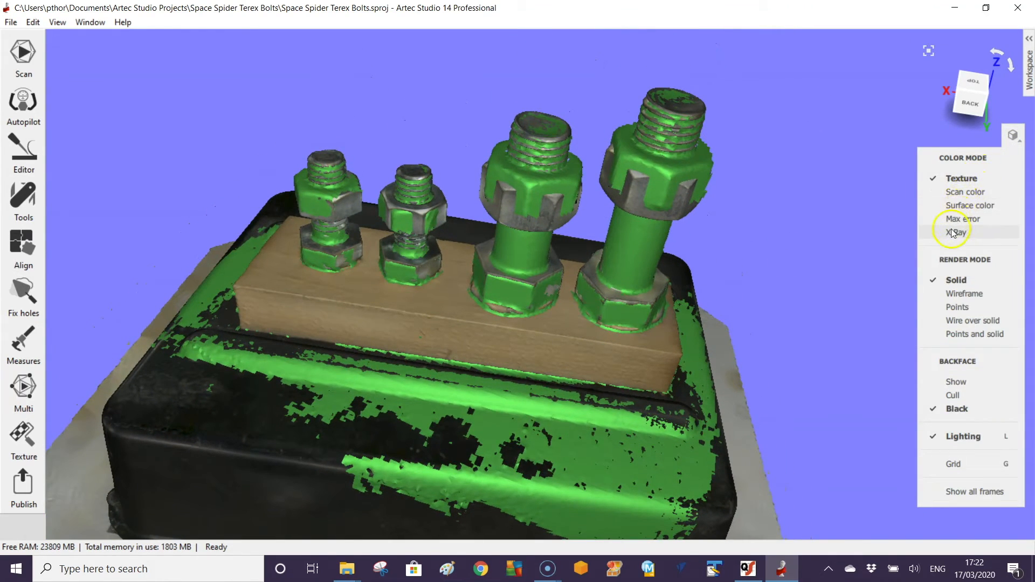
Switch to X-Ray colour mode with Backface set to Cull and zoom in on the bolts
{"action": "left_click", "coordinate": [957, 232]}
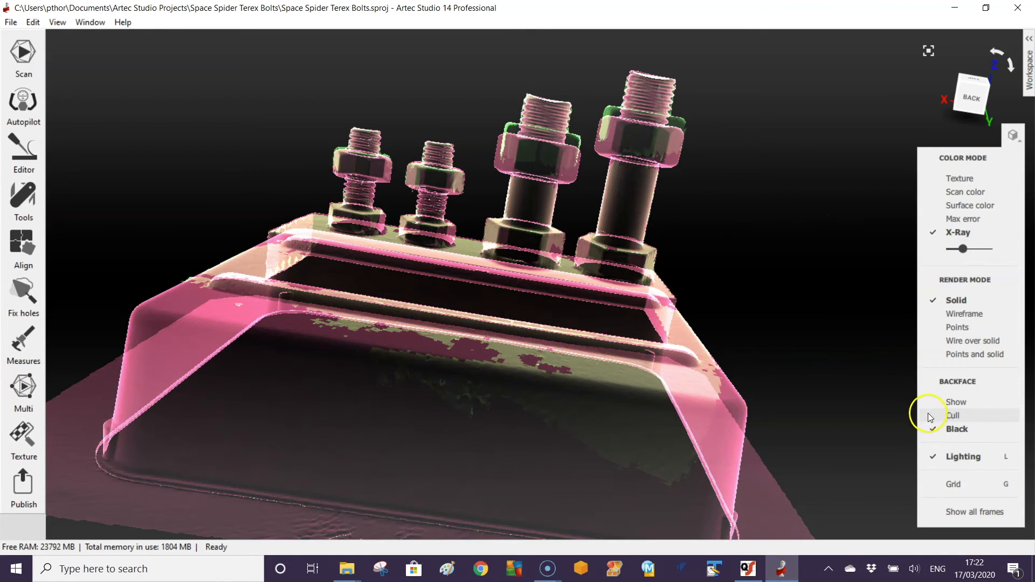
{"action": "left_click", "coordinate": [954, 415]}
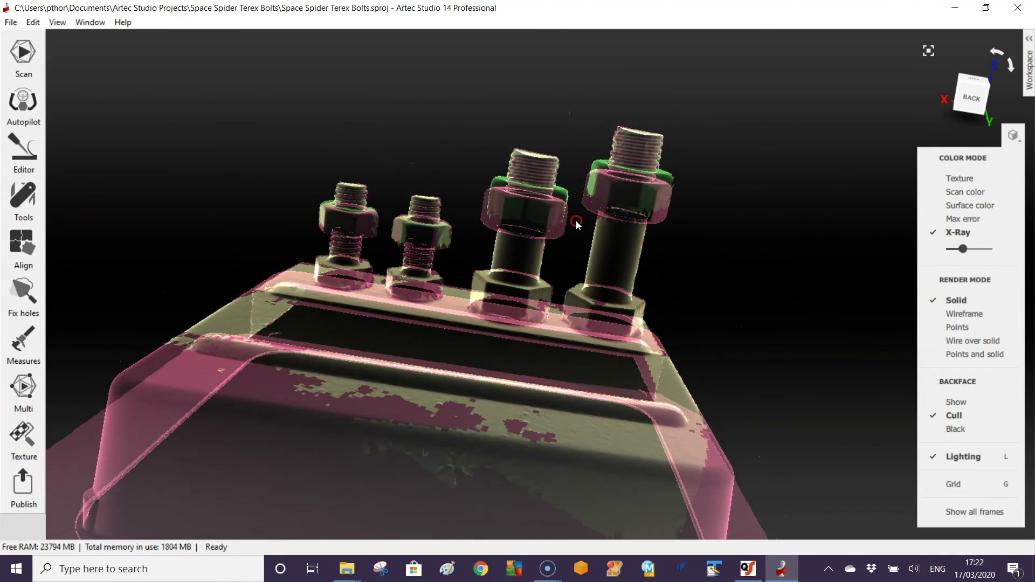
{"action": "scroll", "scroll_direction": "up", "scroll_amount": 3}
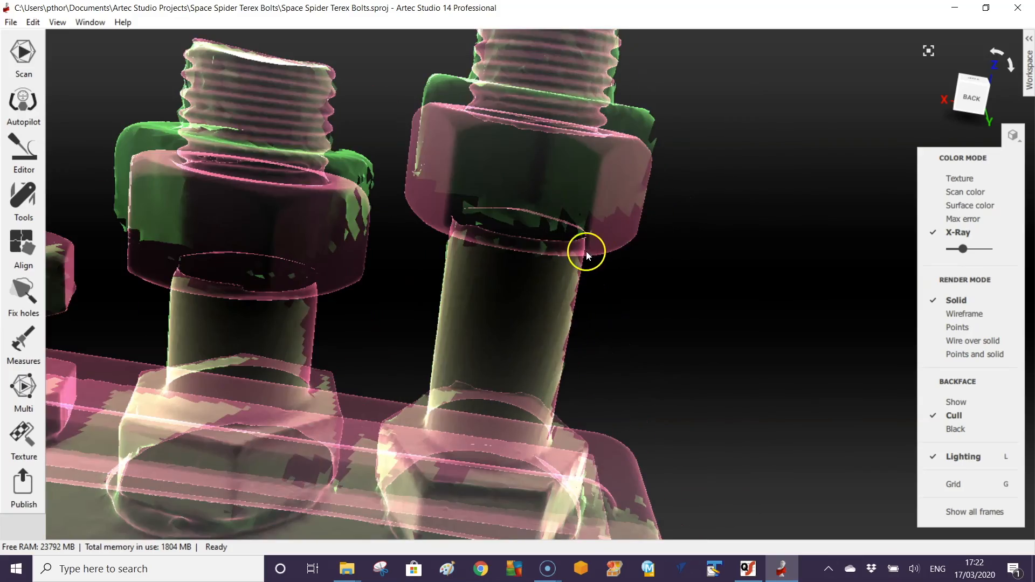